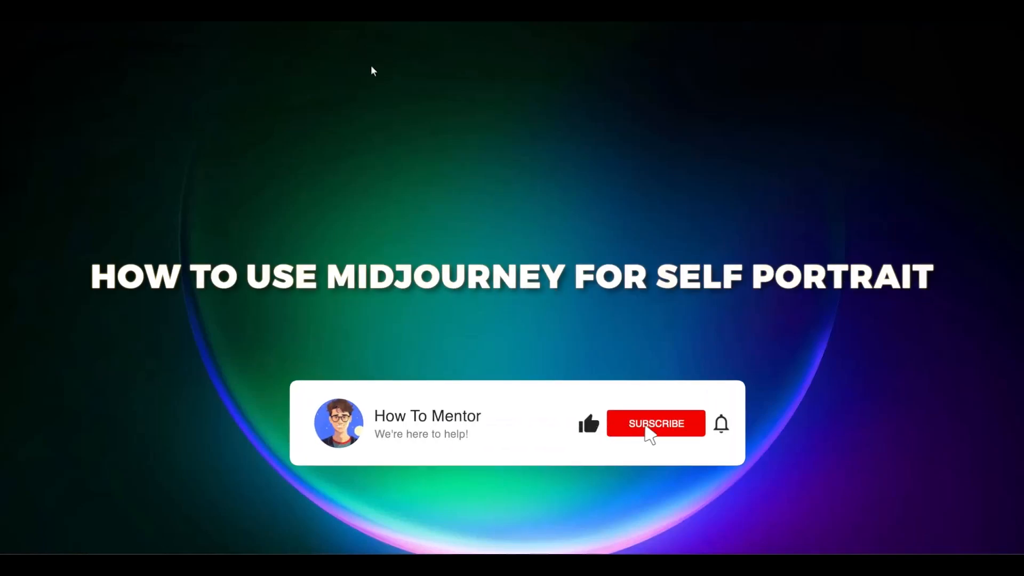
Step: Upload viet-nam.jpg as an attachment to a new message in #general
{"action": "left_click", "coordinate": [655, 423]}
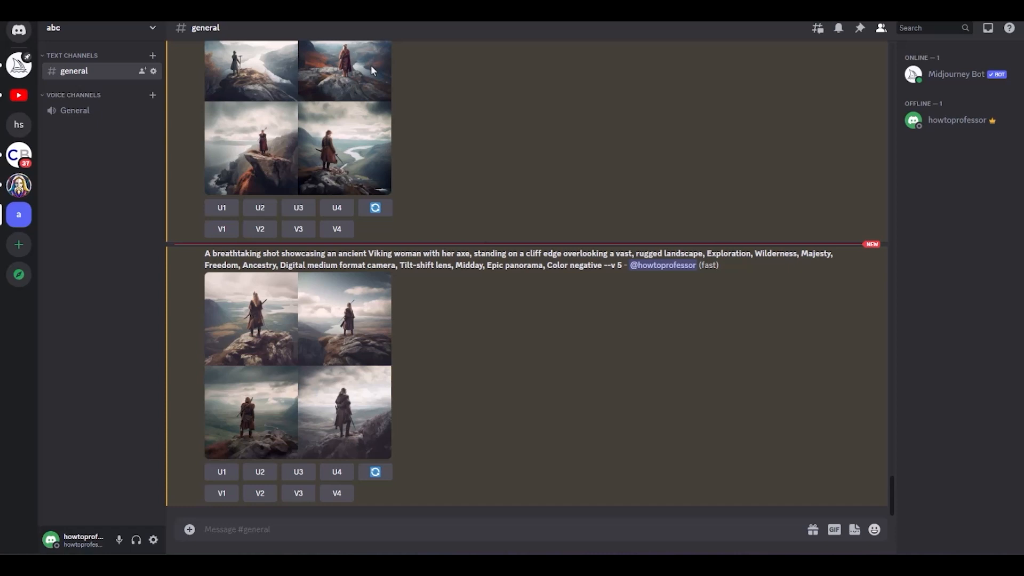
{"action": "mouse_move", "coordinate": [413, 136]}
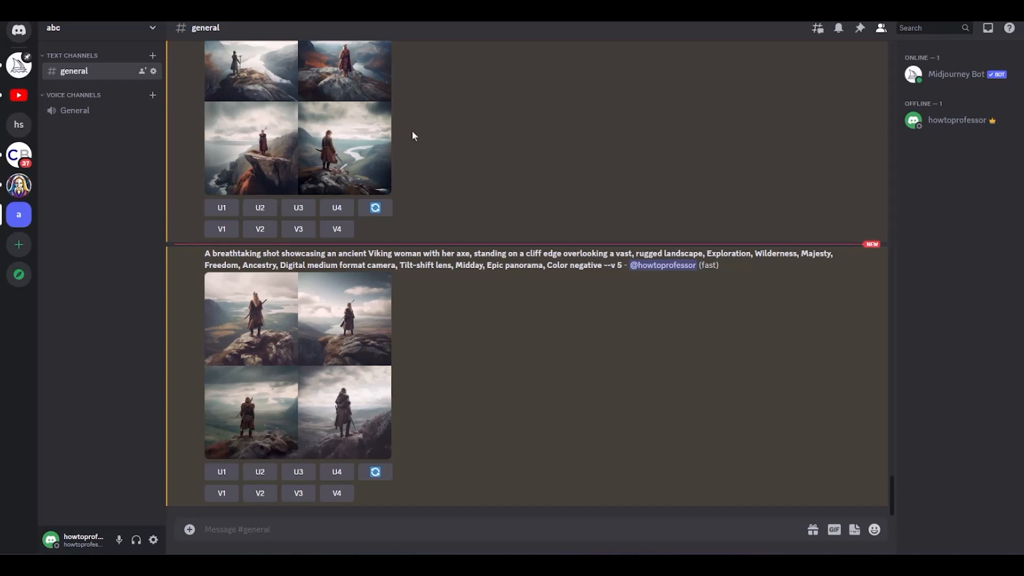
{"action": "mouse_move", "coordinate": [620, 399]}
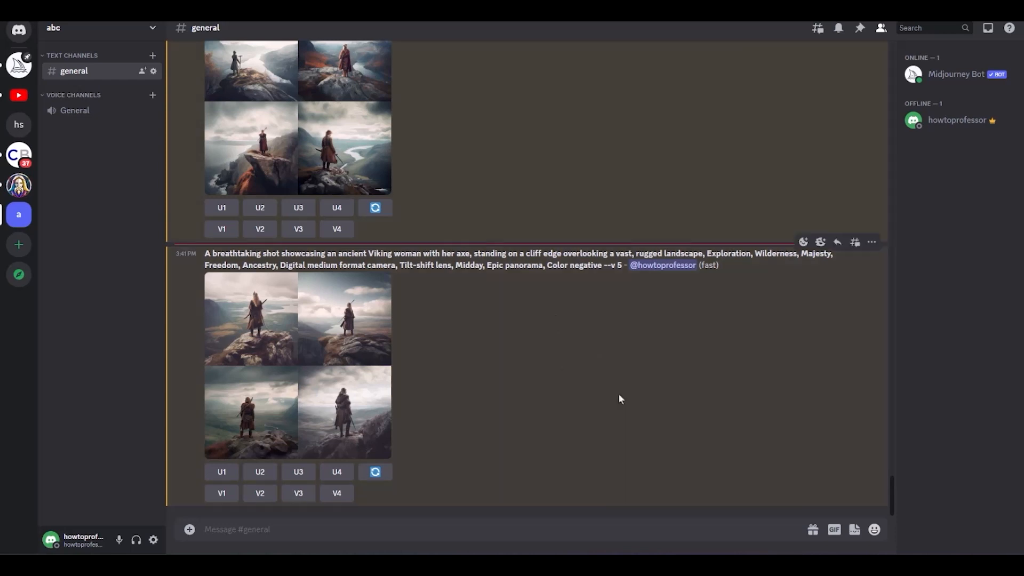
{"action": "mouse_move", "coordinate": [697, 385]}
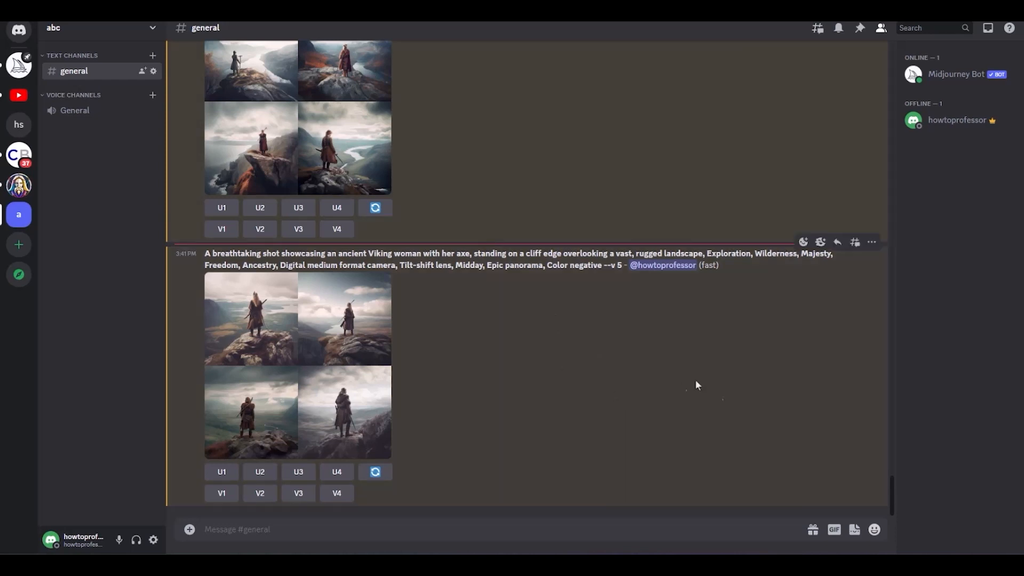
{"action": "mouse_move", "coordinate": [699, 411]}
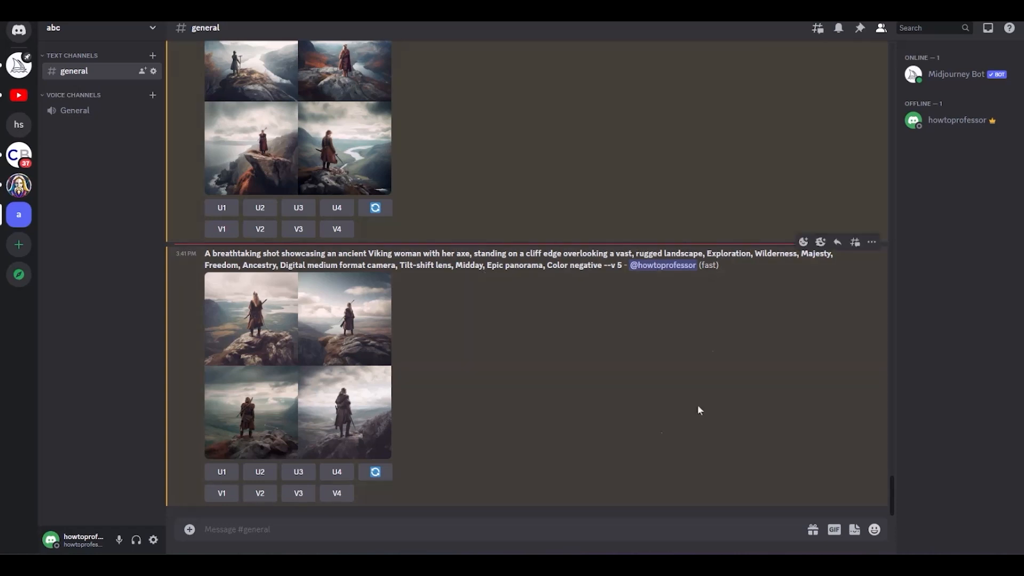
{"action": "mouse_move", "coordinate": [574, 469]}
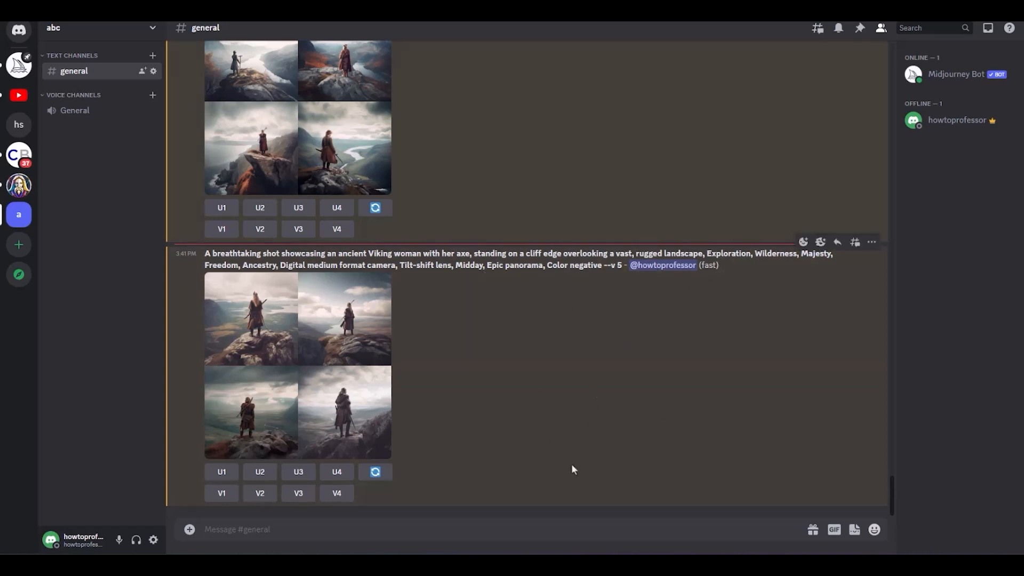
{"action": "left_click", "coordinate": [189, 530]}
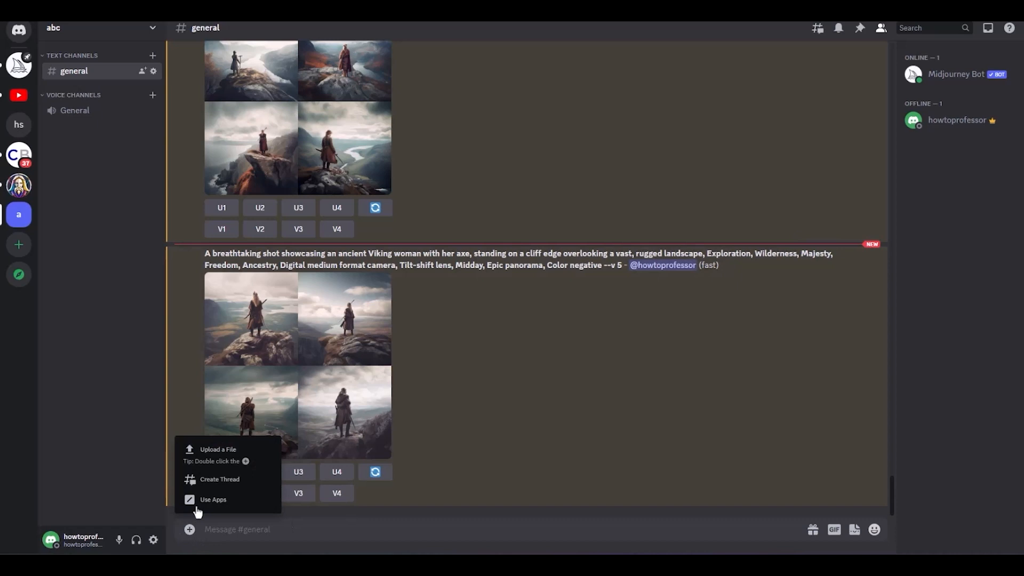
{"action": "left_click", "coordinate": [218, 449]}
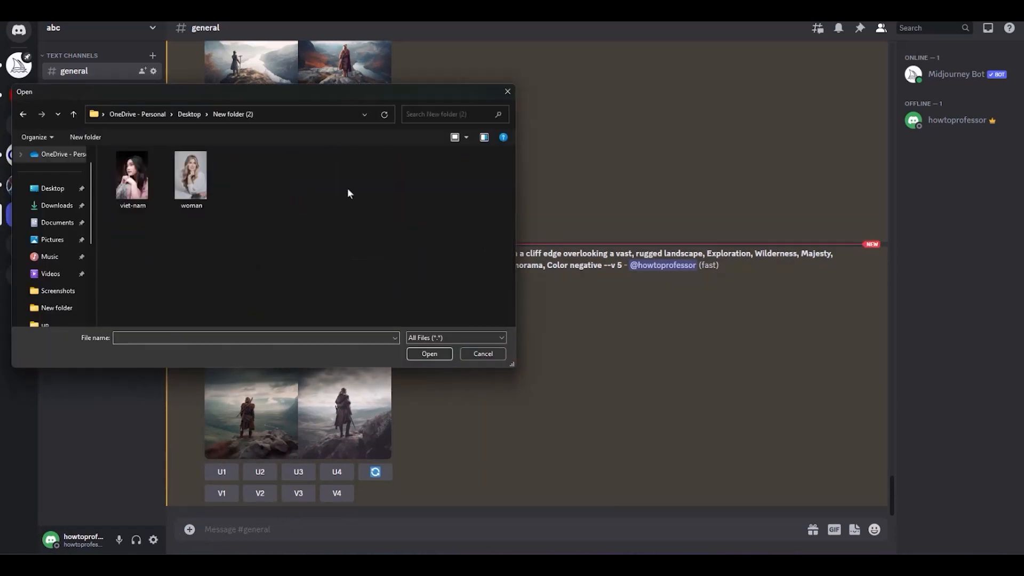
{"action": "left_click", "coordinate": [132, 175]}
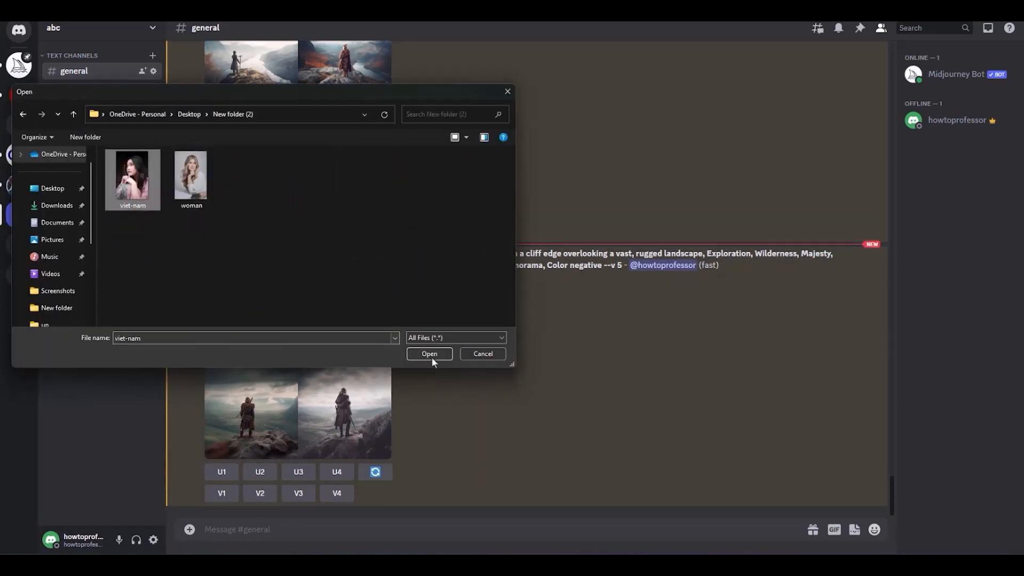
{"action": "left_click", "coordinate": [429, 353]}
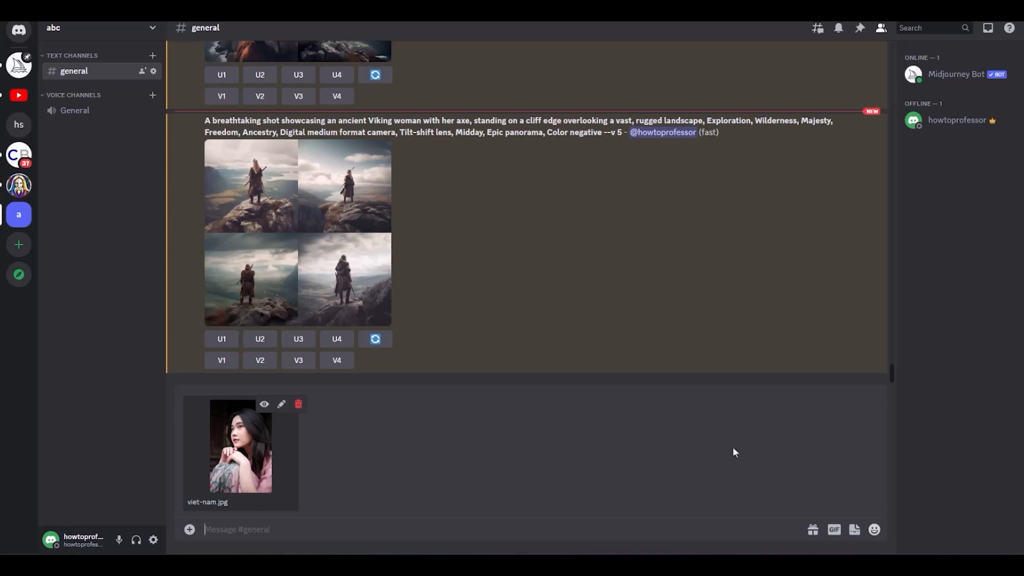
{"action": "scroll", "scroll_direction": "down", "scroll_amount": 3}
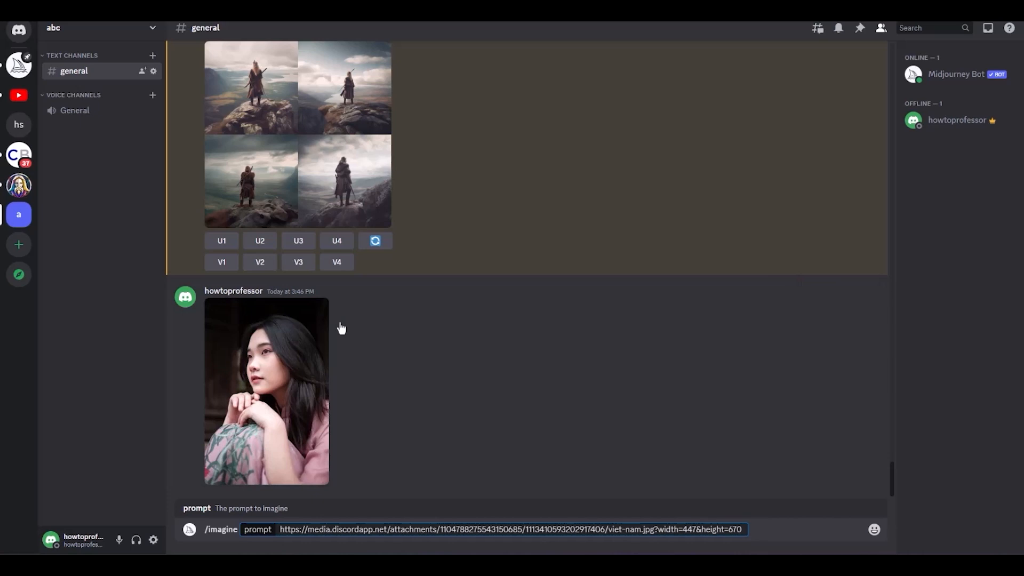
Step: Append "in pixel art --ar 9:16" after the image URL in the /imagine prompt
{"action": "type", "text": "in"}
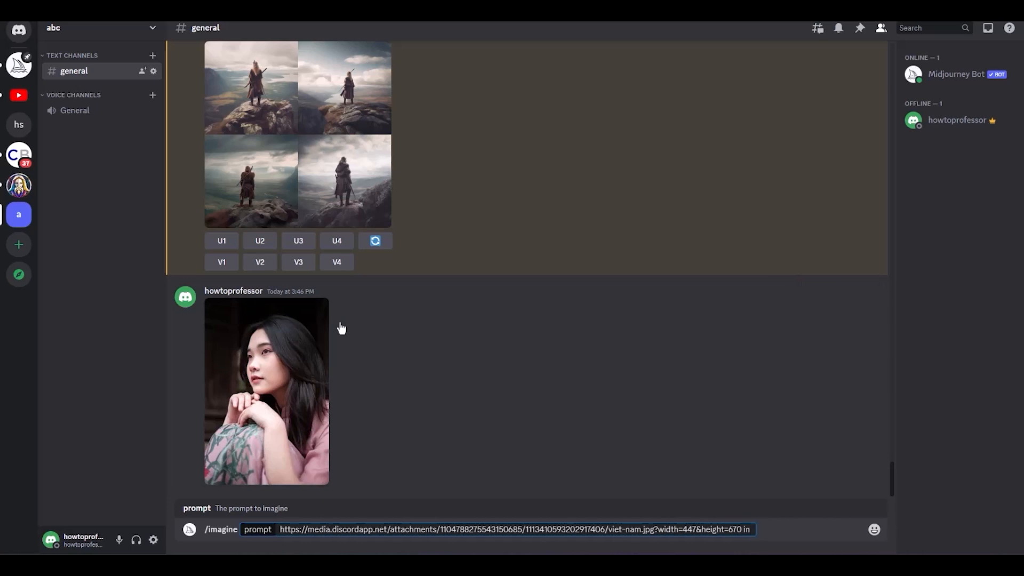
{"action": "type", "text": "pixel art"}
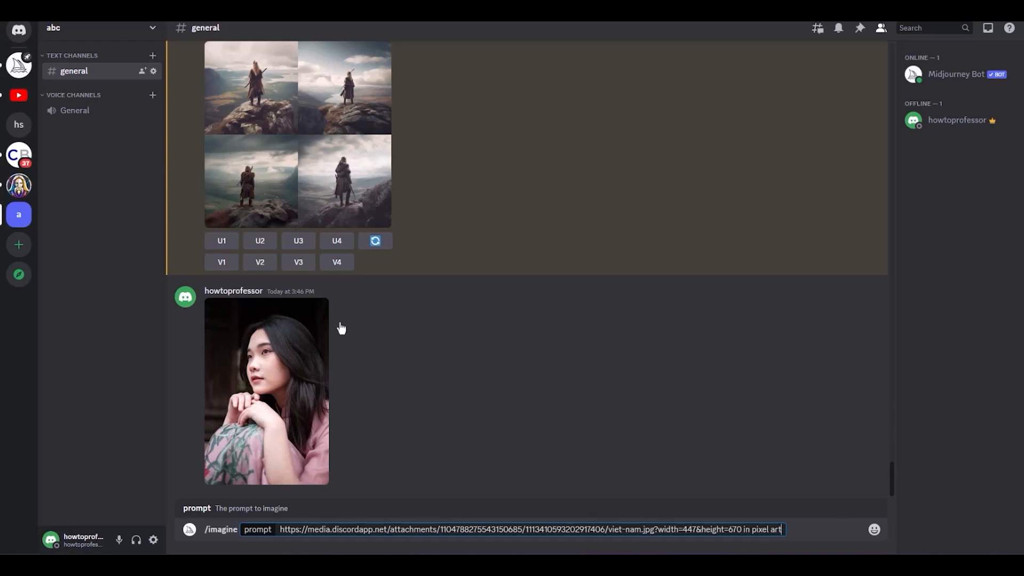
{"action": "type", "text": "--ar 9:"}
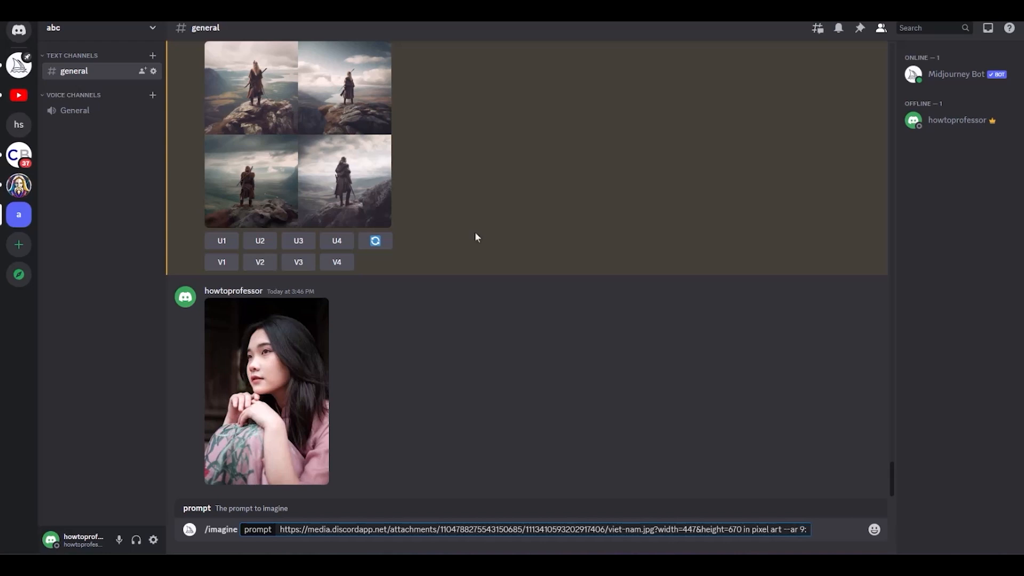
{"action": "type", "text": "16"}
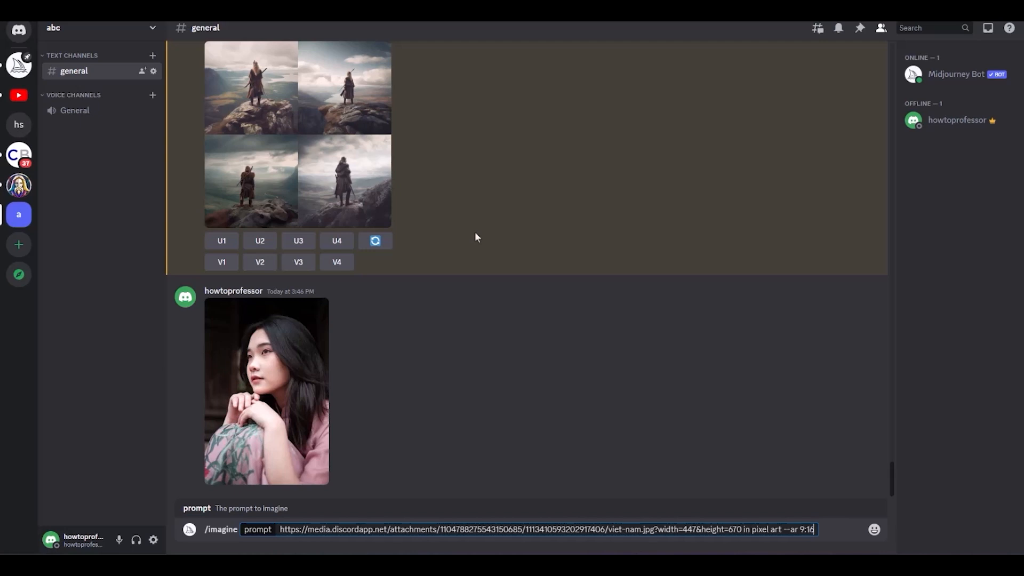
Step: Send the pixel-art /imagine prompt and view Midjourney's returned four-image grid
{"action": "key", "text": "Return"}
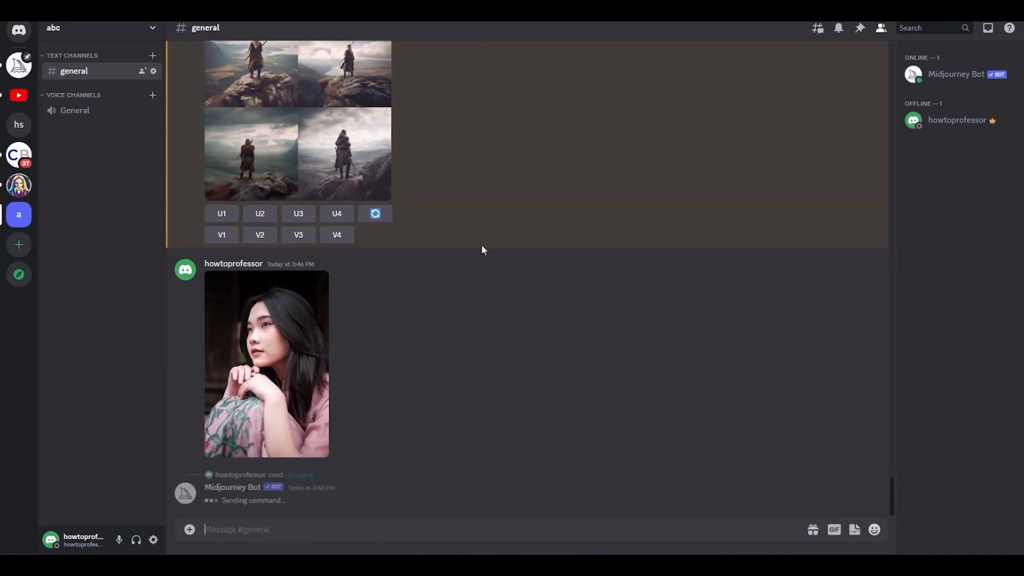
{"action": "scroll", "scroll_direction": "down", "scroll_amount": 3}
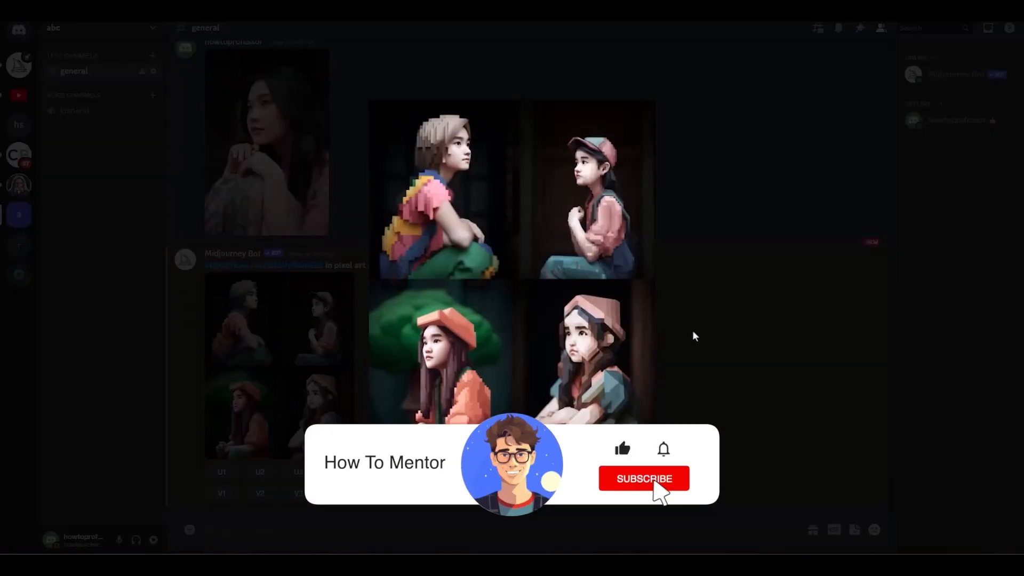
{"action": "left_click", "coordinate": [644, 478]}
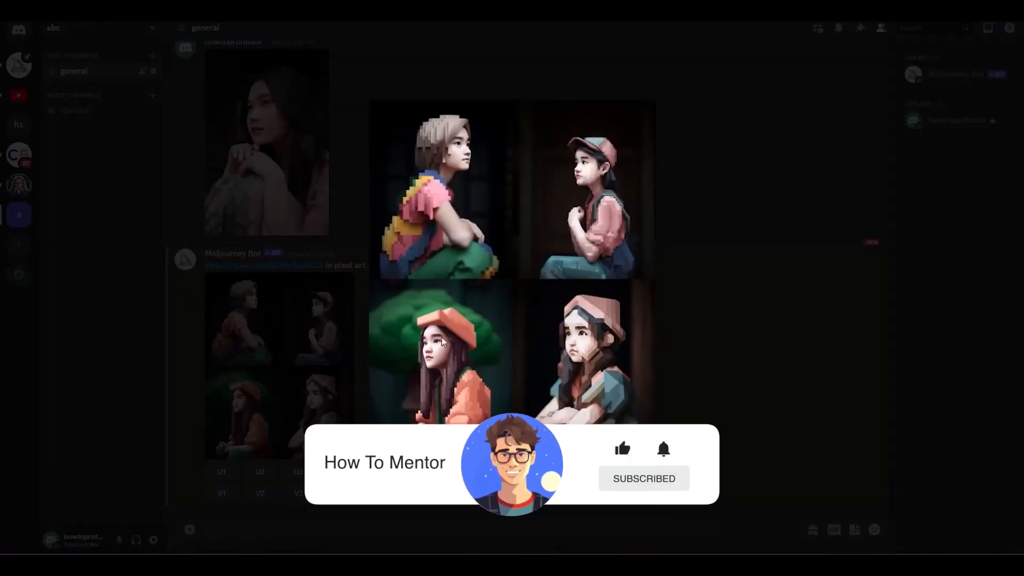